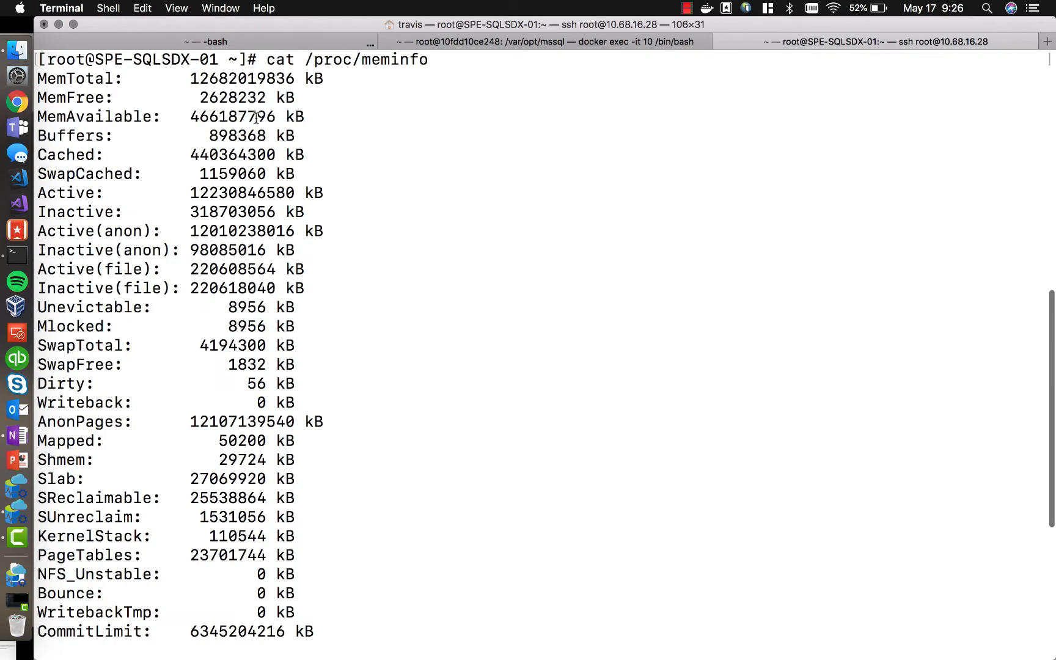
Step: Run cat /proc/meminfo and read MemTotal of about 12.7 TB
double_click(241, 135)
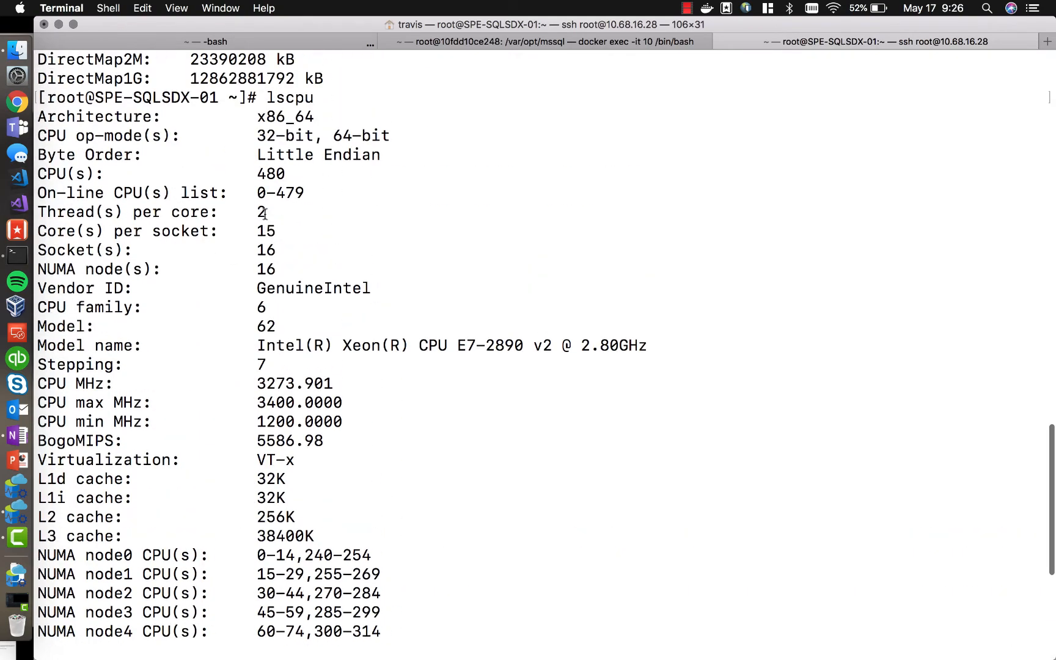
Step: Check lscpu's 480 CPUs across 16 sockets, then view mostly idle cores in htop
double_click(271, 173)
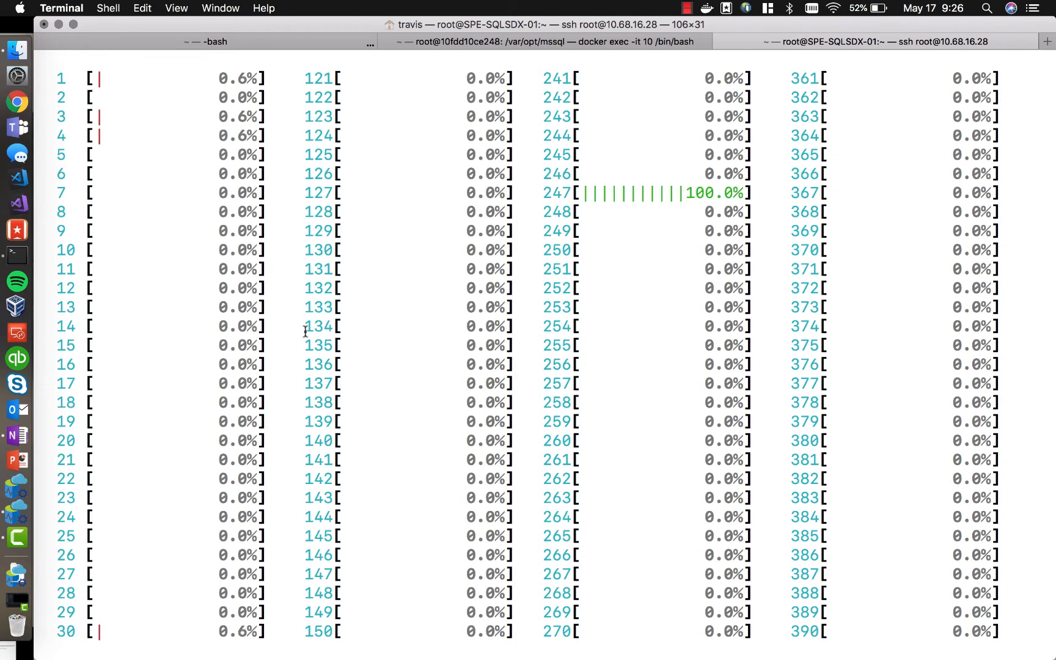
key("cmd+tab")
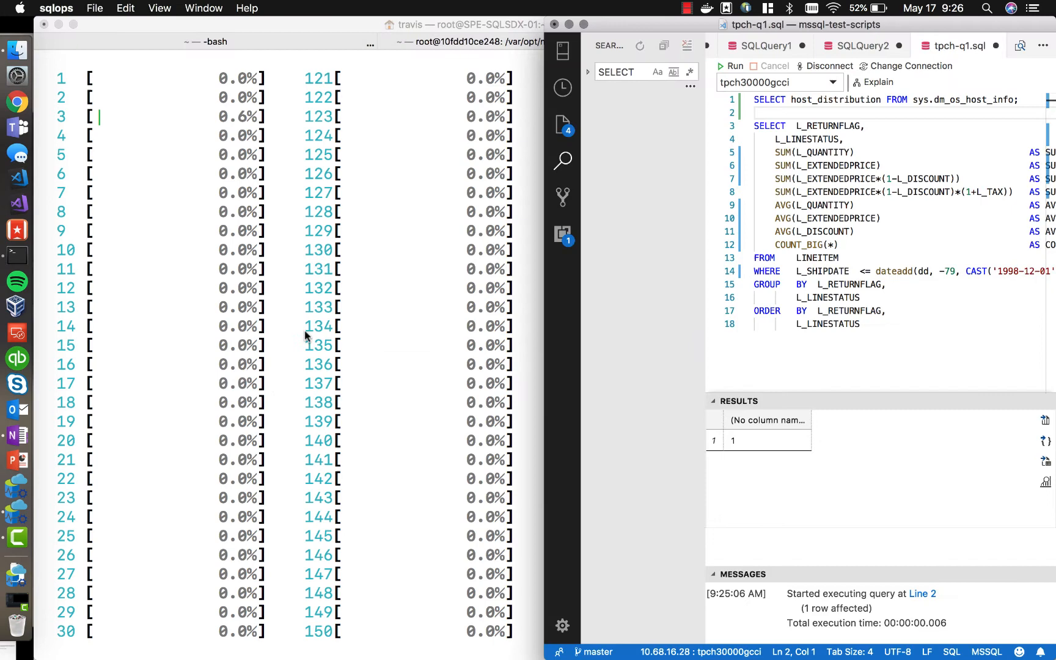
Step: Run SELECT host_distribution FROM sys.dm_os_host_info, returning Red Hat Enterprise Linux
triple_click(876, 99)
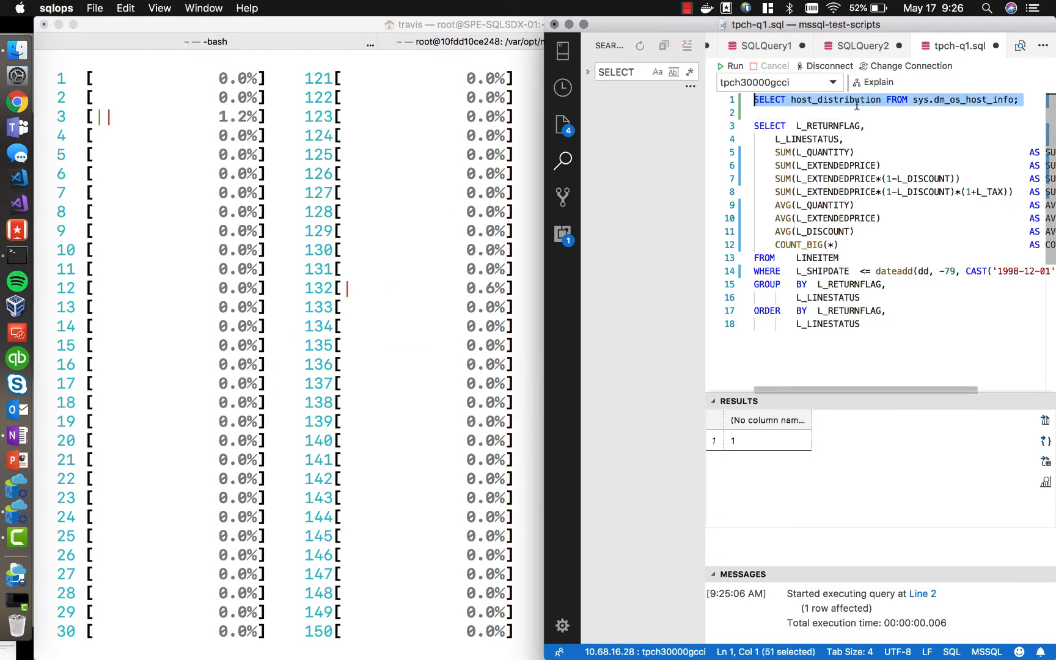
left_click(734, 66)
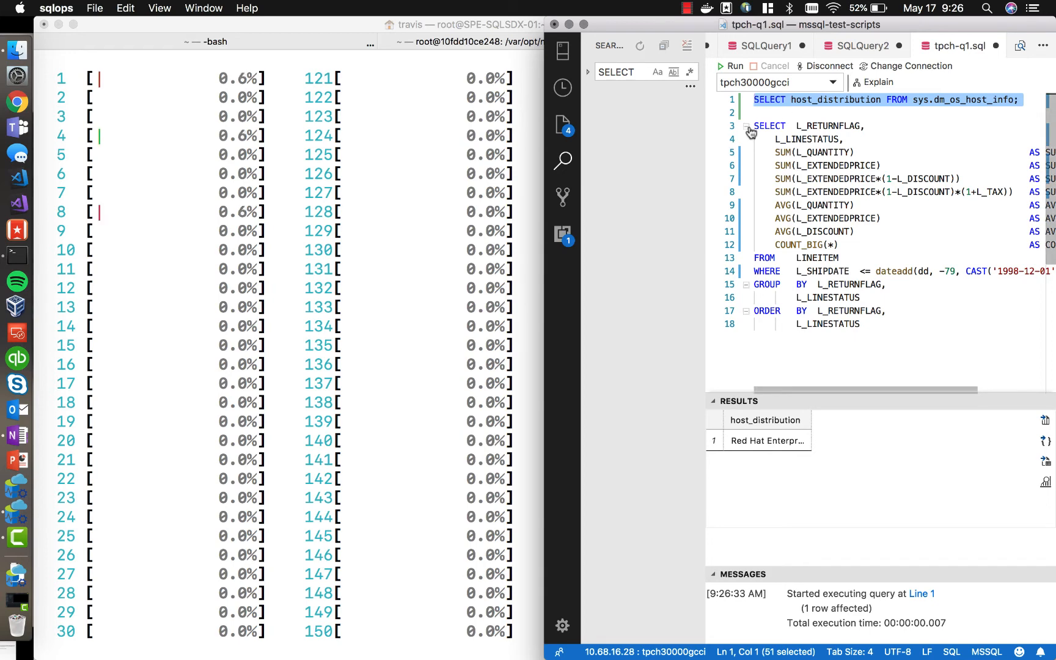
left_click(803, 113)
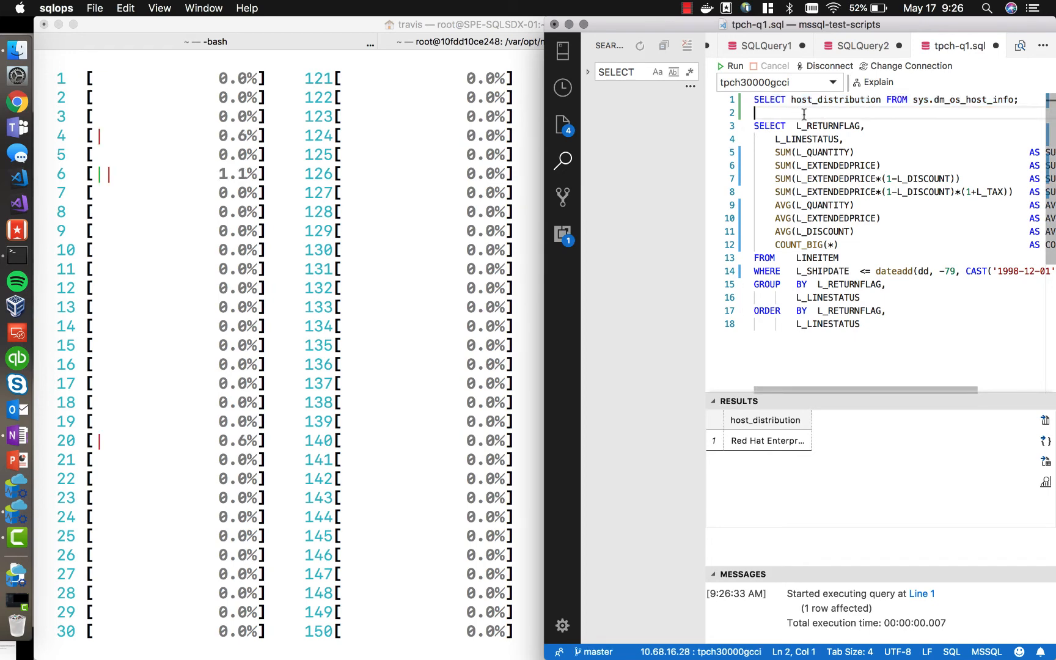
Step: Run the TPC-H Q1 LINEITEM aggregation query, pushing all CPUs to about 40%
left_click_drag(754, 126, 863, 323)
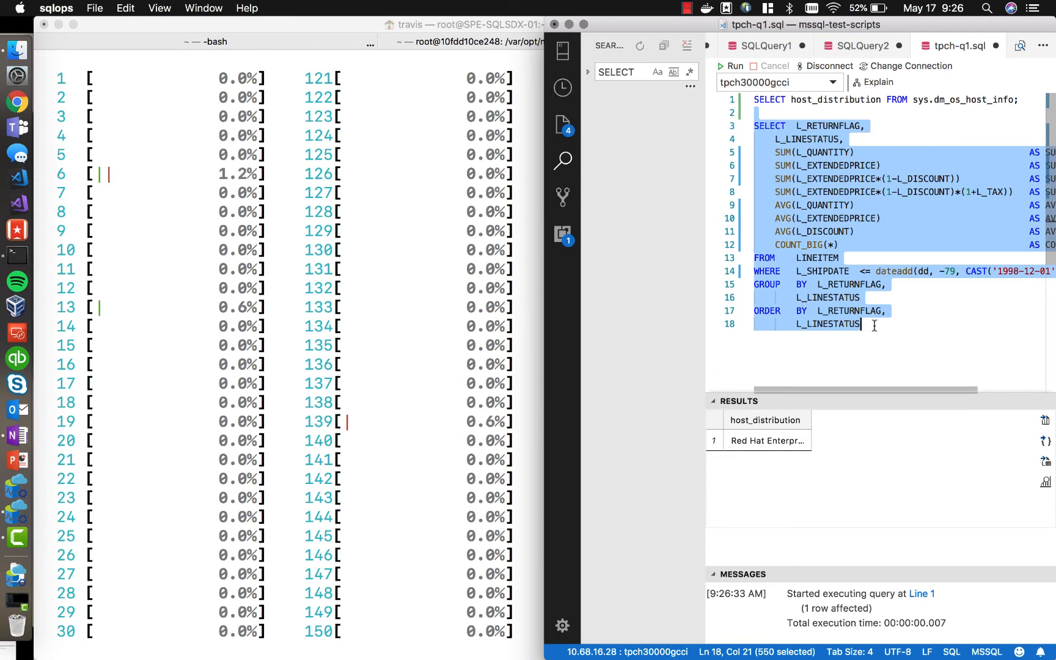
left_click(734, 66)
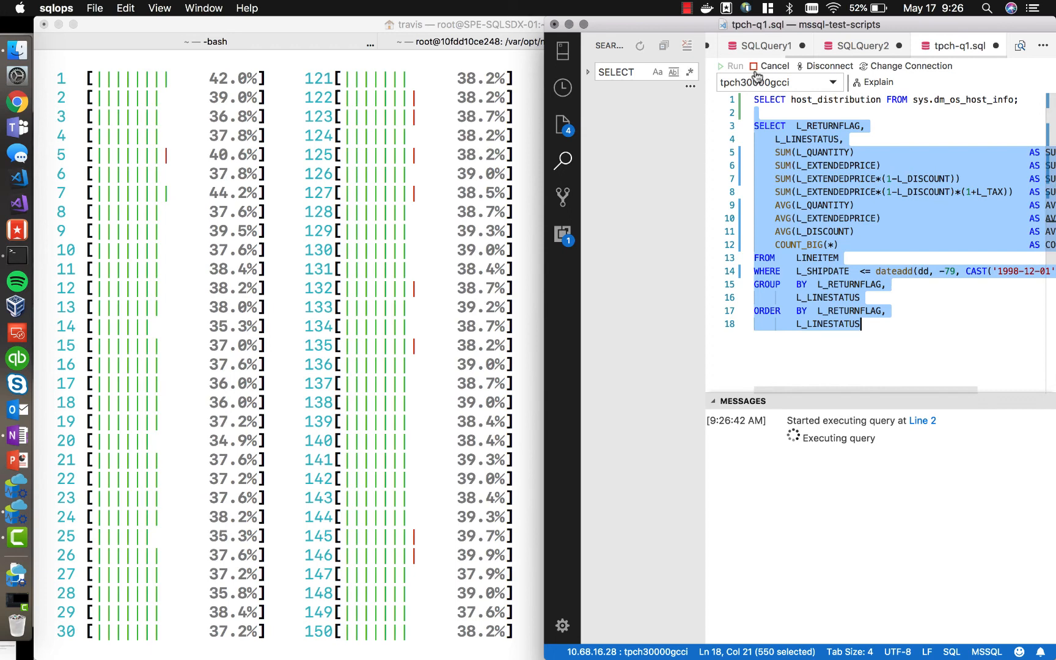
mouse_move(178, 227)
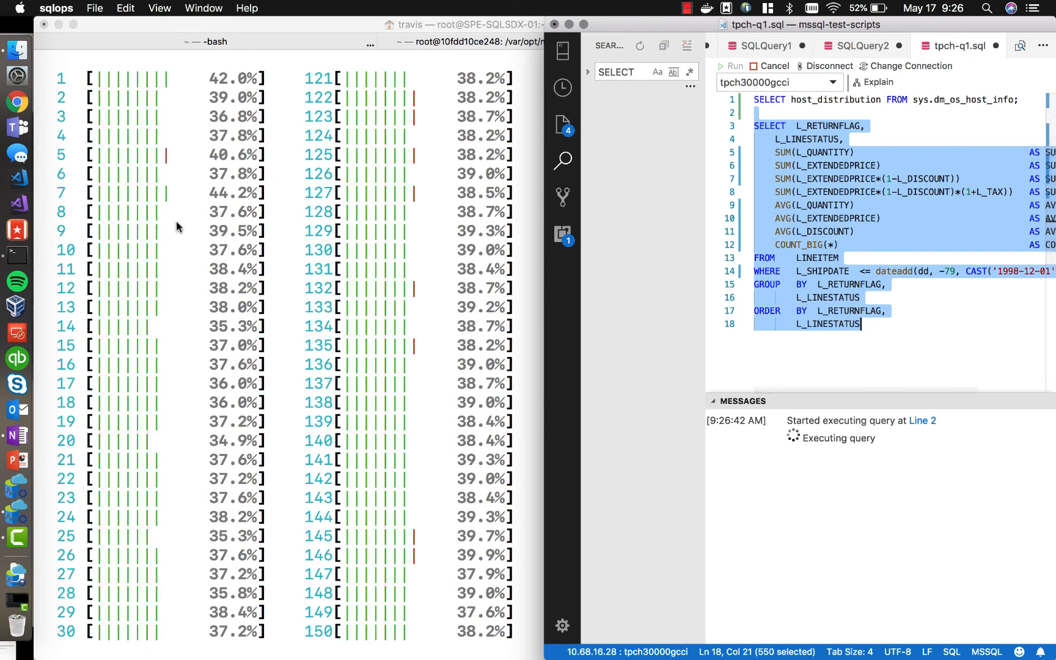